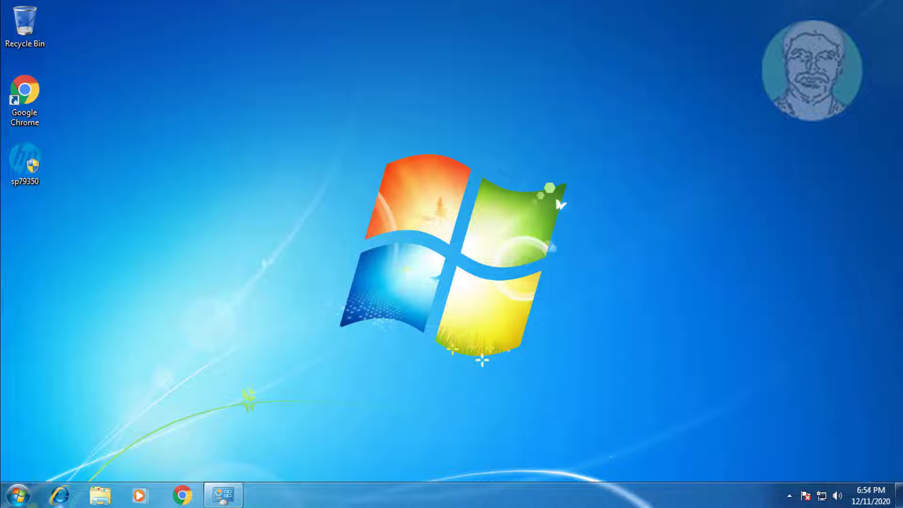
Step: Search the Start menu for 'device' to launch Device Manager
{"action": "left_click", "coordinate": [17, 493]}
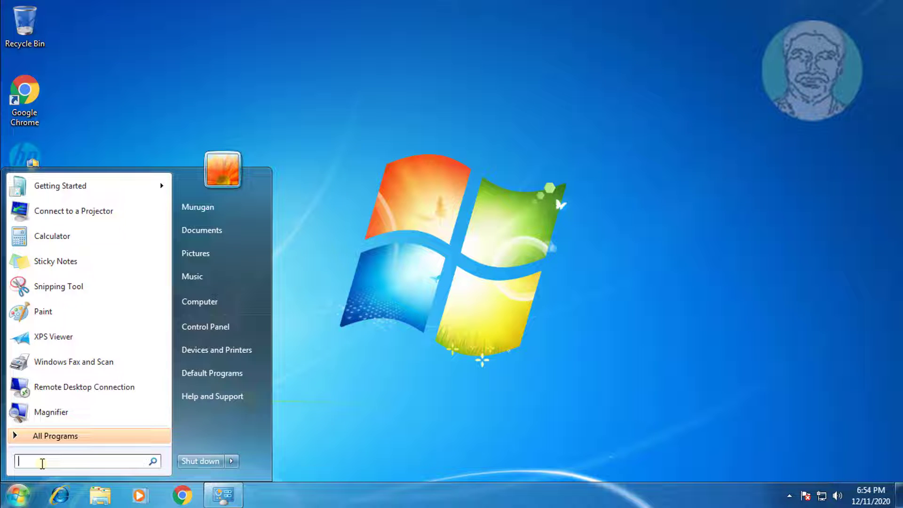
{"action": "type", "text": "device"}
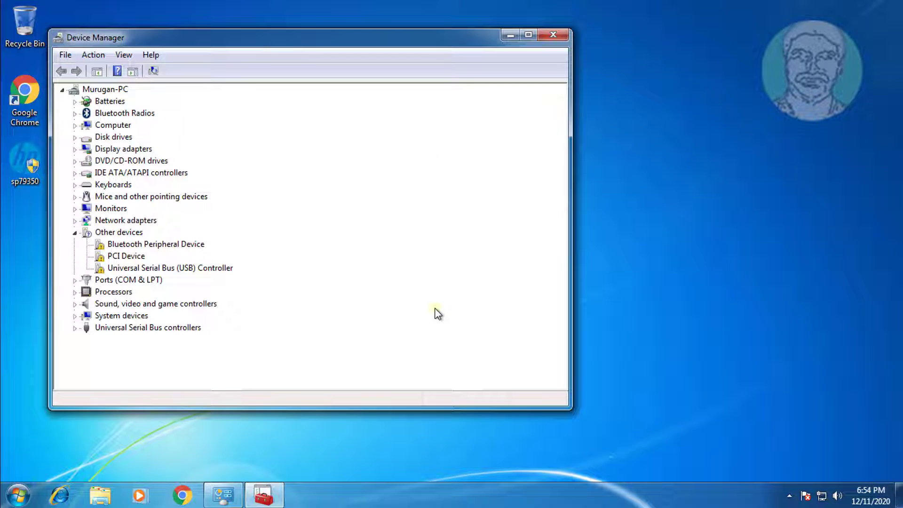
Step: Launch Google Chrome from the taskbar onto a new blank tab
{"action": "left_click", "coordinate": [155, 244]}
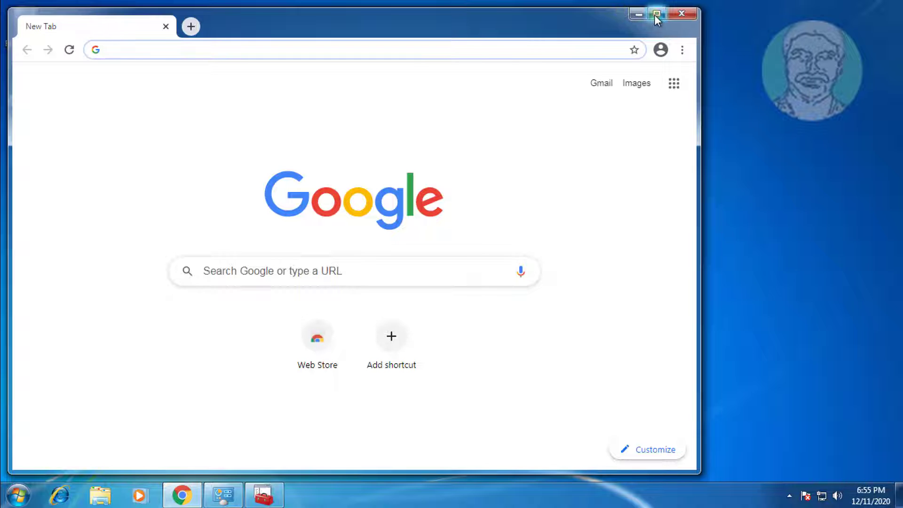
Step: Maximize Chrome and paste-and-go to the archive.org Windows Mobile Based Device Drivers page
{"action": "left_click", "coordinate": [655, 14]}
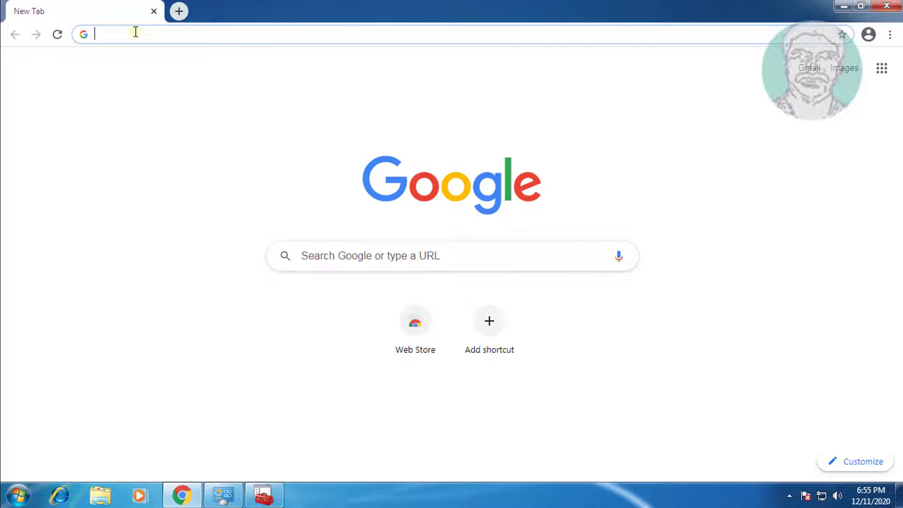
{"action": "right_click", "coordinate": [135, 34]}
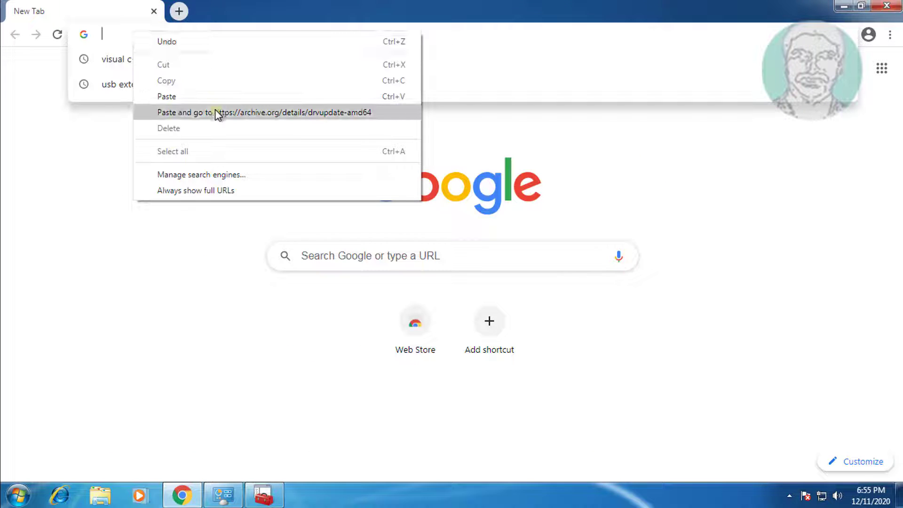
{"action": "left_click", "coordinate": [263, 112]}
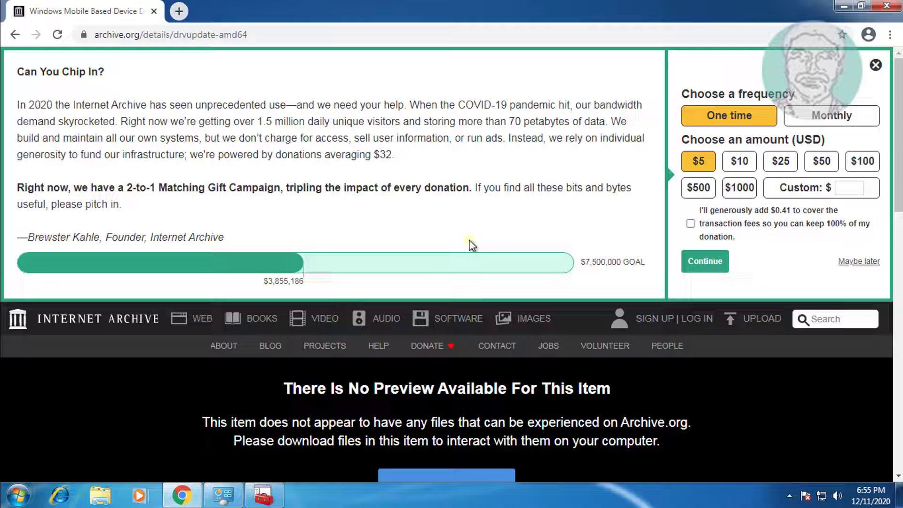
{"action": "left_click", "coordinate": [875, 65]}
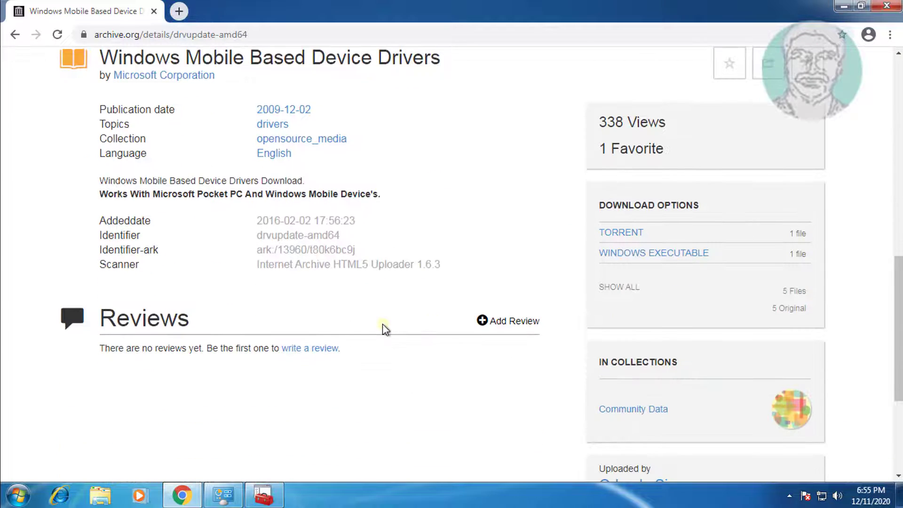
Step: Download the Windows executable drvupdate-amd64.exe from the Download Options
{"action": "left_click", "coordinate": [654, 253]}
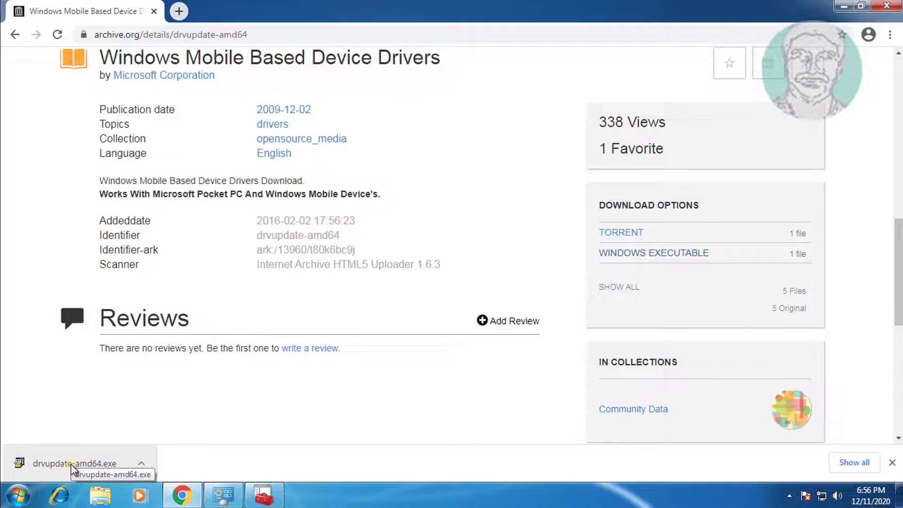
Step: Run drvupdate-amd64.exe from the download bar and approve the UAC prompt
{"action": "left_click", "coordinate": [78, 463]}
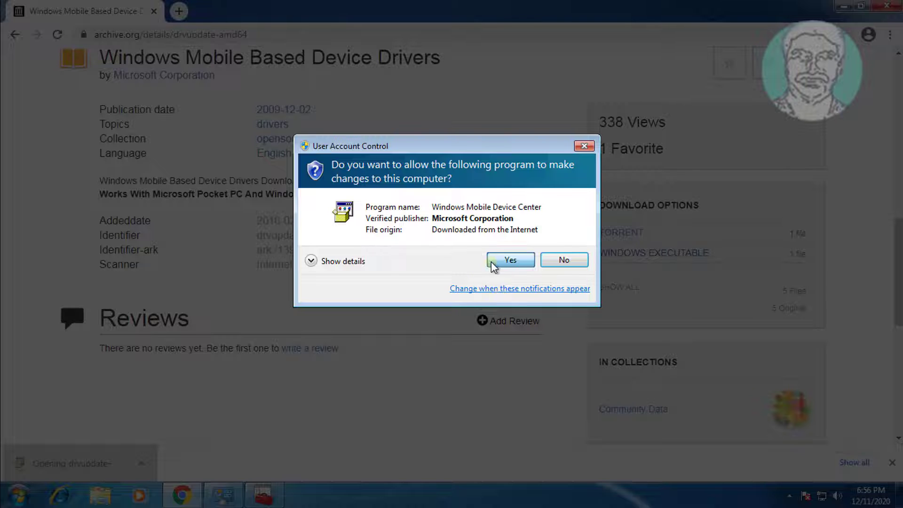
{"action": "left_click", "coordinate": [509, 260]}
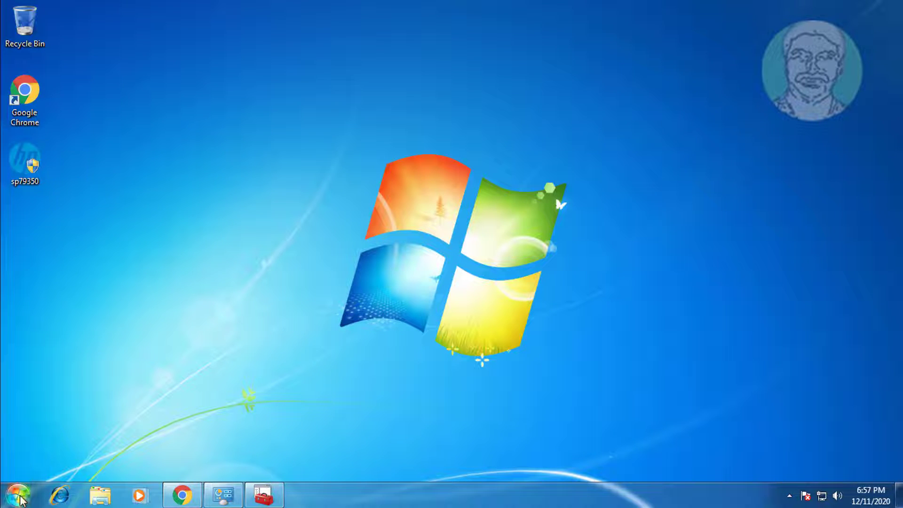
{"action": "left_click", "coordinate": [16, 494]}
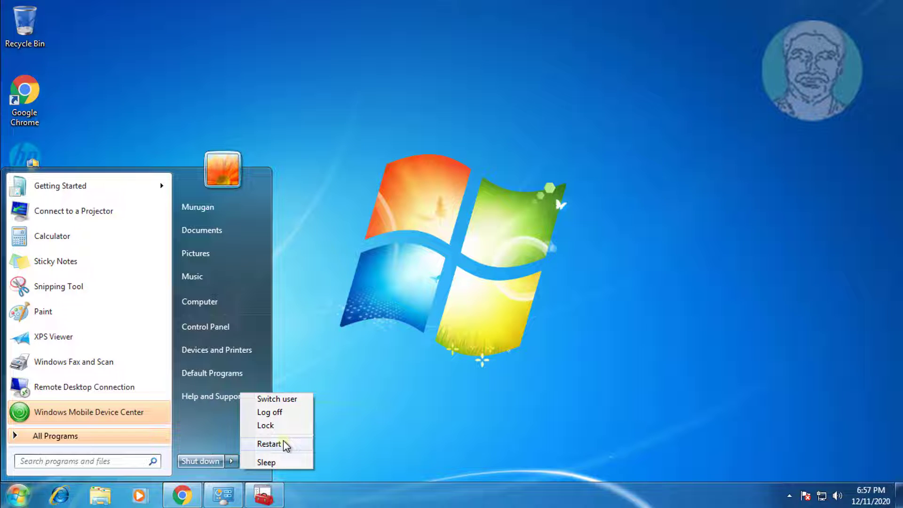
Step: Restart the computer via Shut down > Restart in the Start menu
{"action": "left_click", "coordinate": [269, 443]}
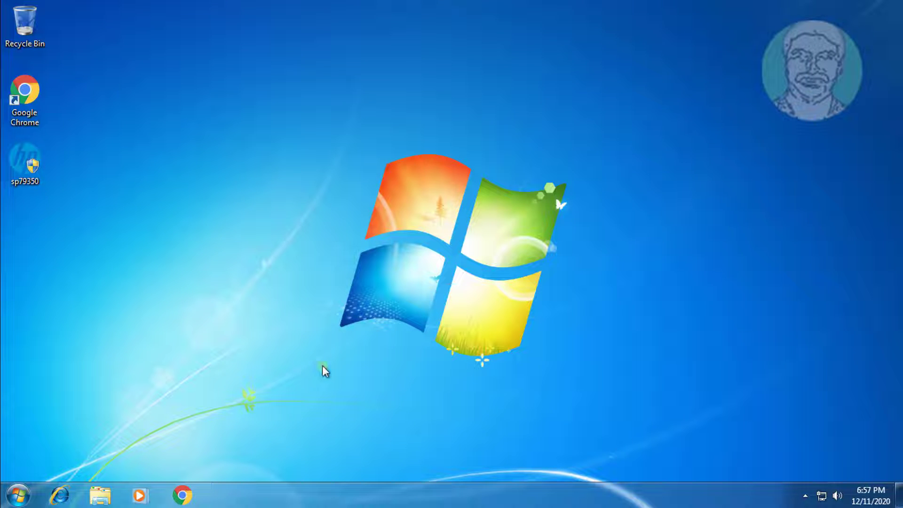
Step: Search the Start menu for 'dev' and reopen Device Manager from the results
{"action": "left_click", "coordinate": [18, 494]}
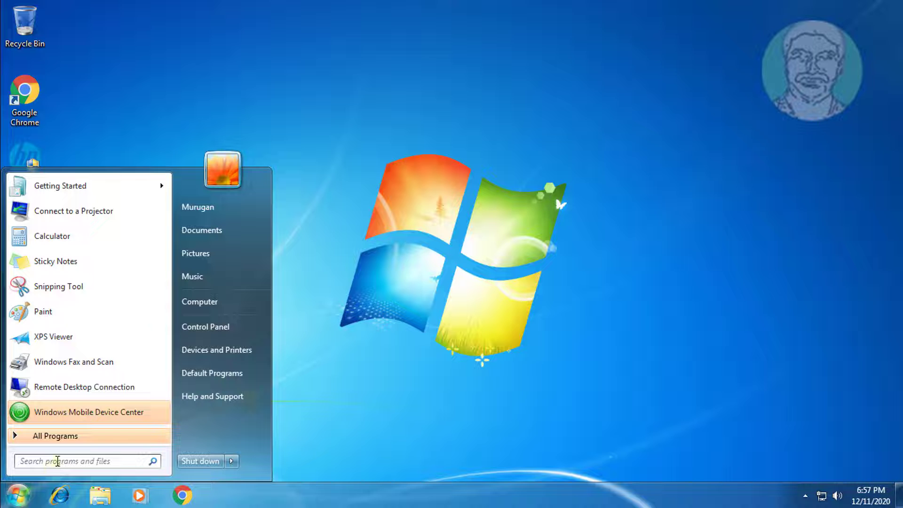
{"action": "type", "text": "device manager"}
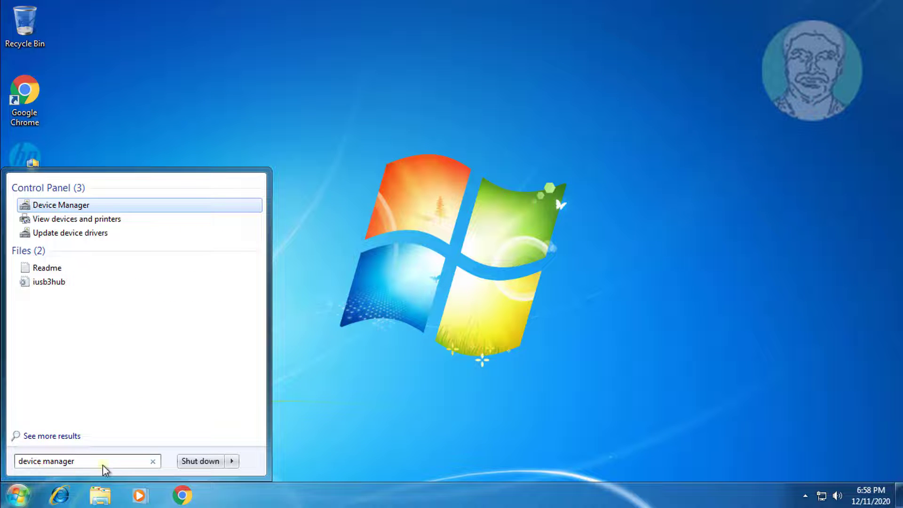
{"action": "left_click", "coordinate": [61, 204]}
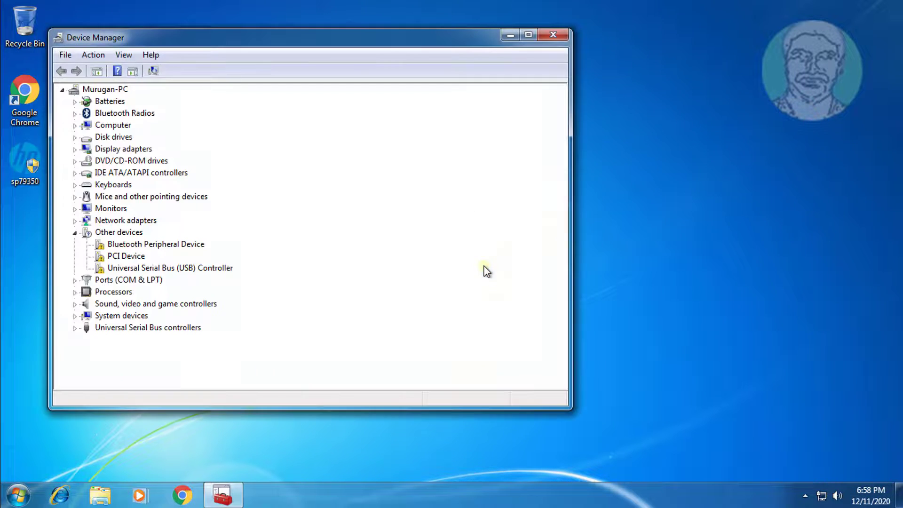
Step: Start Update Driver Software for Bluetooth Peripheral Device, choosing Browse my computer and pick from a list
{"action": "left_click", "coordinate": [155, 244]}
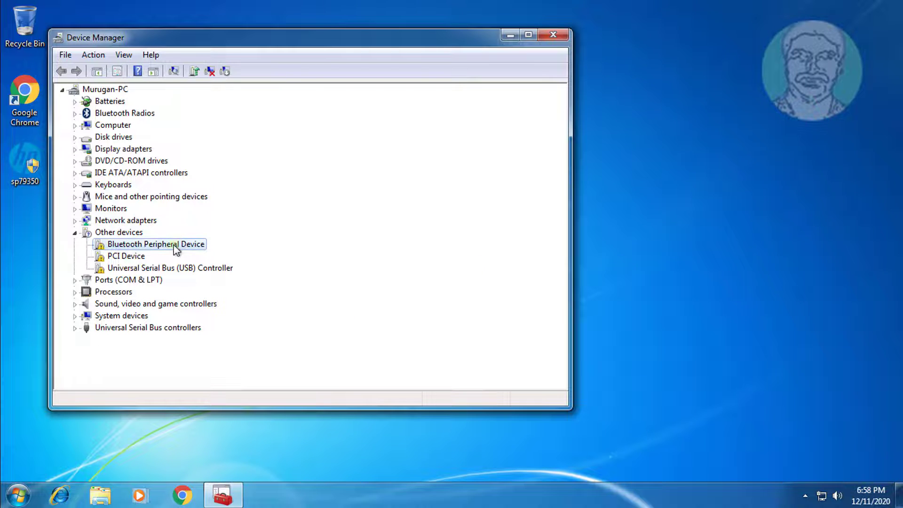
{"action": "right_click", "coordinate": [156, 244]}
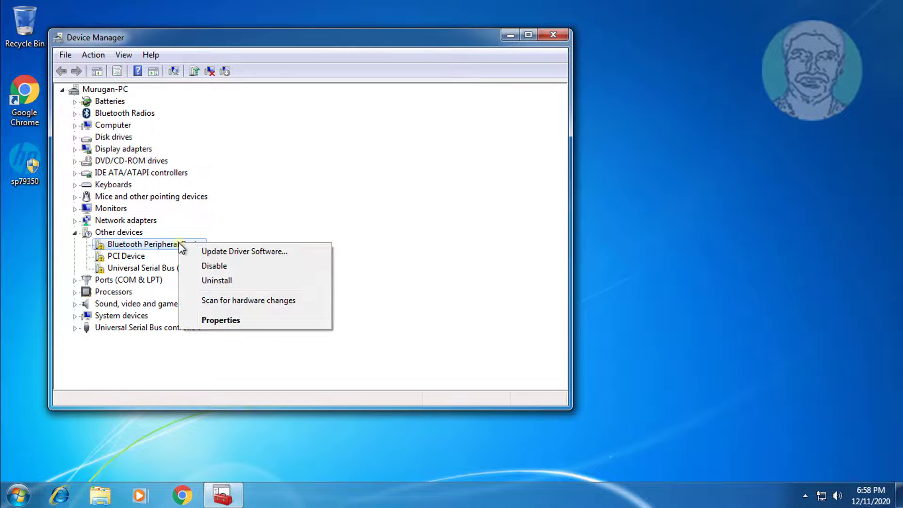
{"action": "left_click", "coordinate": [244, 251]}
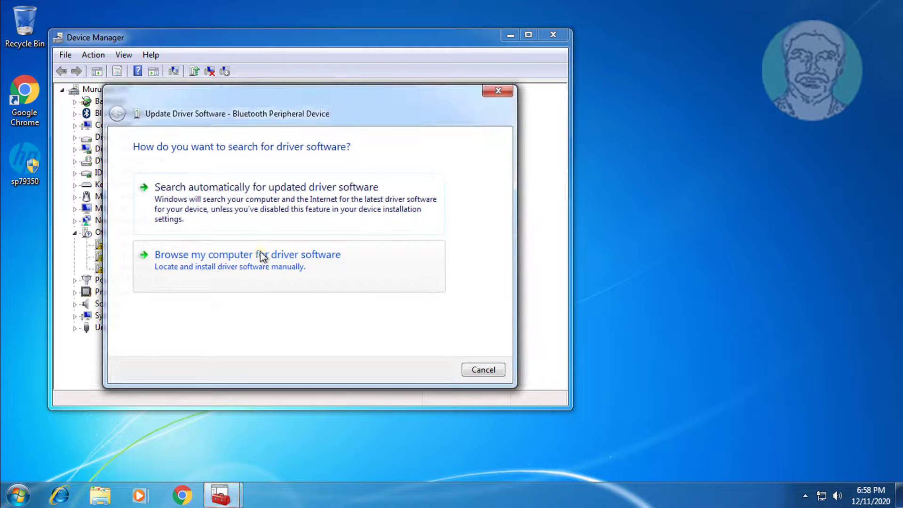
{"action": "left_click", "coordinate": [248, 254]}
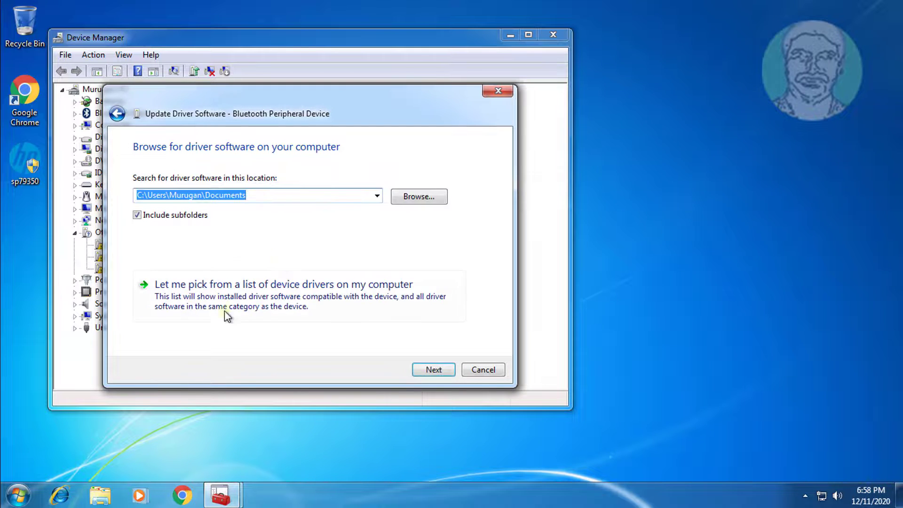
{"action": "left_click", "coordinate": [283, 285]}
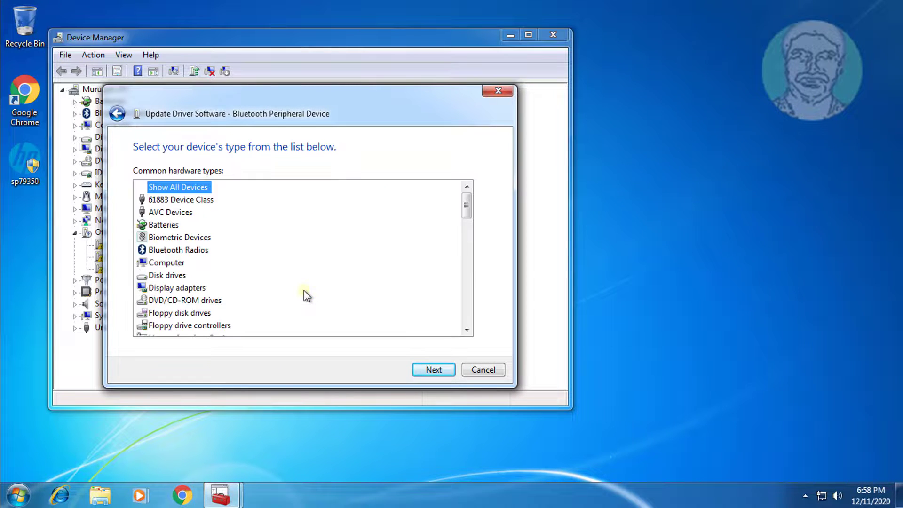
Step: Choose Bluetooth Radios as the hardware type and continue to the model list
{"action": "left_click", "coordinate": [178, 249]}
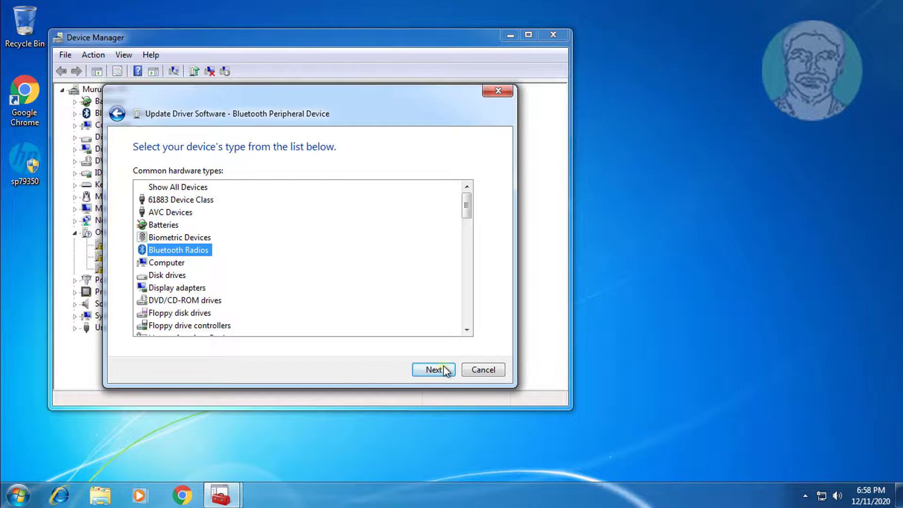
{"action": "left_click", "coordinate": [433, 369]}
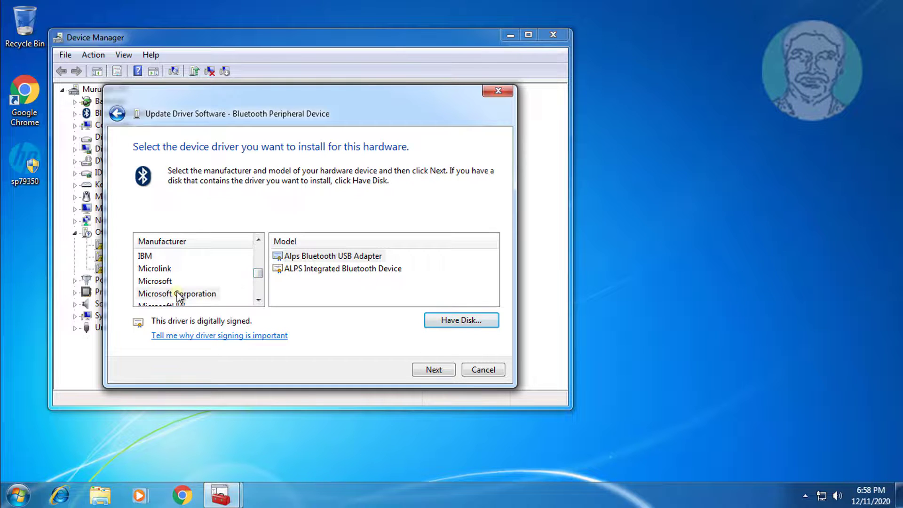
Step: Install Microsoft Corporation's Windows Mobile-based device support driver and close the wizard
{"action": "left_click", "coordinate": [178, 293]}
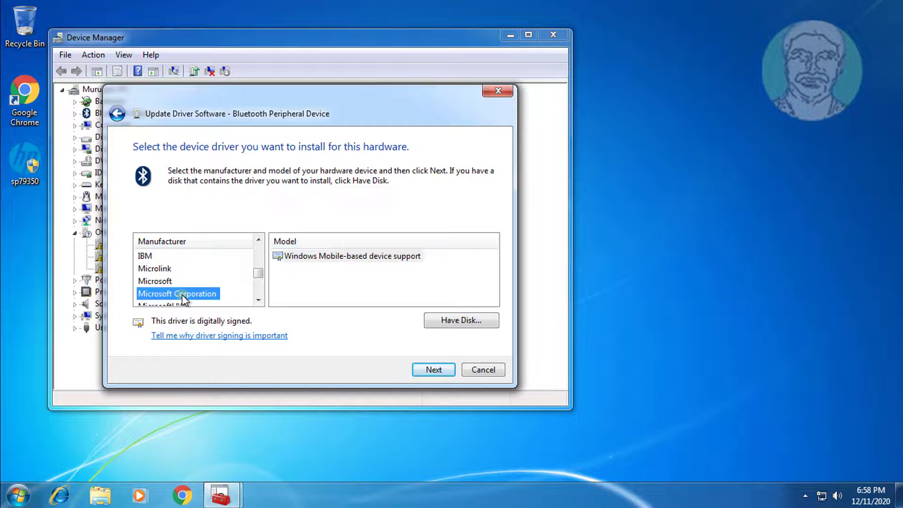
{"action": "left_click", "coordinate": [354, 256]}
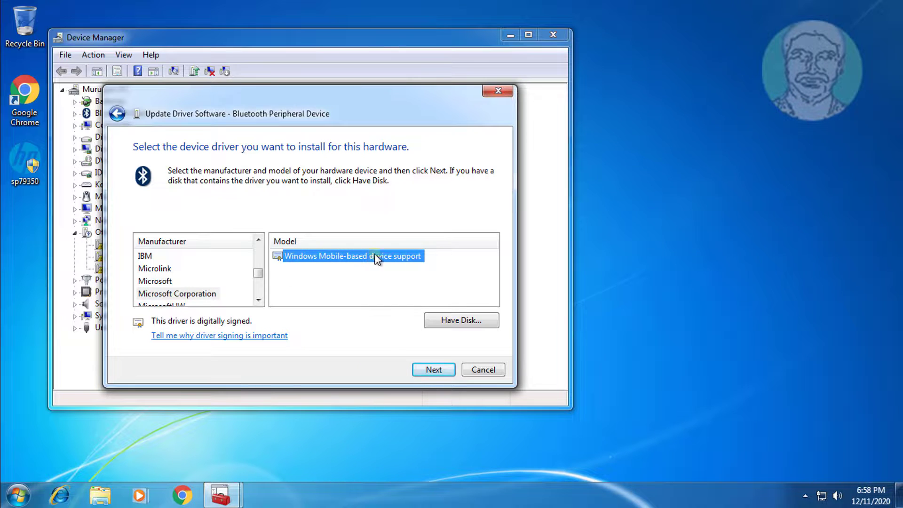
{"action": "mouse_move", "coordinate": [322, 260]}
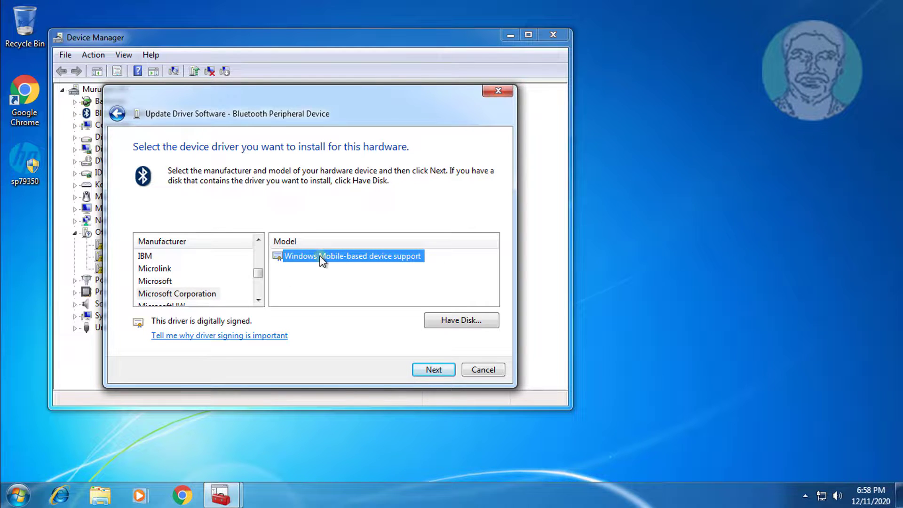
{"action": "left_click", "coordinate": [433, 369]}
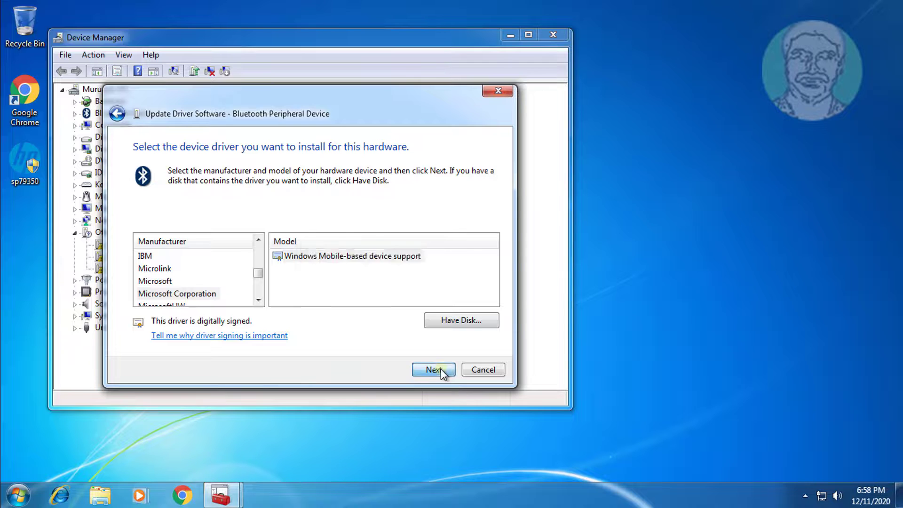
{"action": "left_click", "coordinate": [433, 368]}
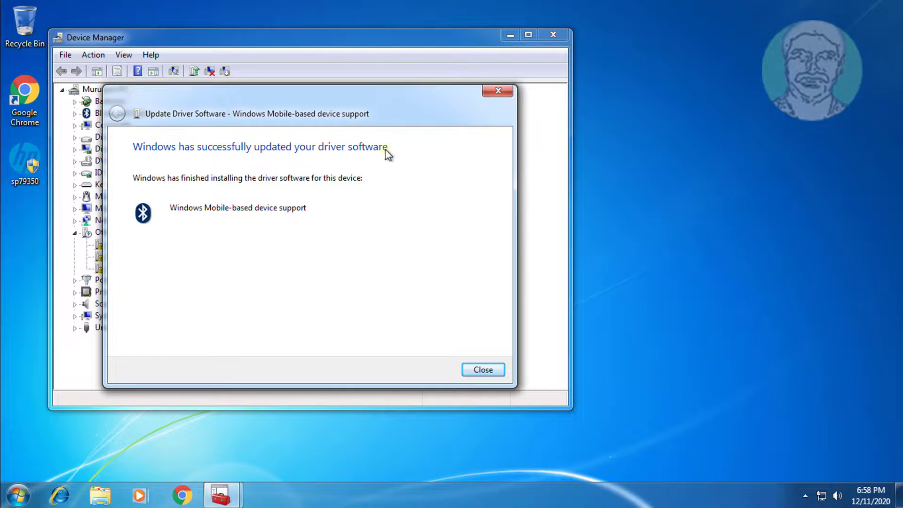
{"action": "left_click", "coordinate": [483, 368]}
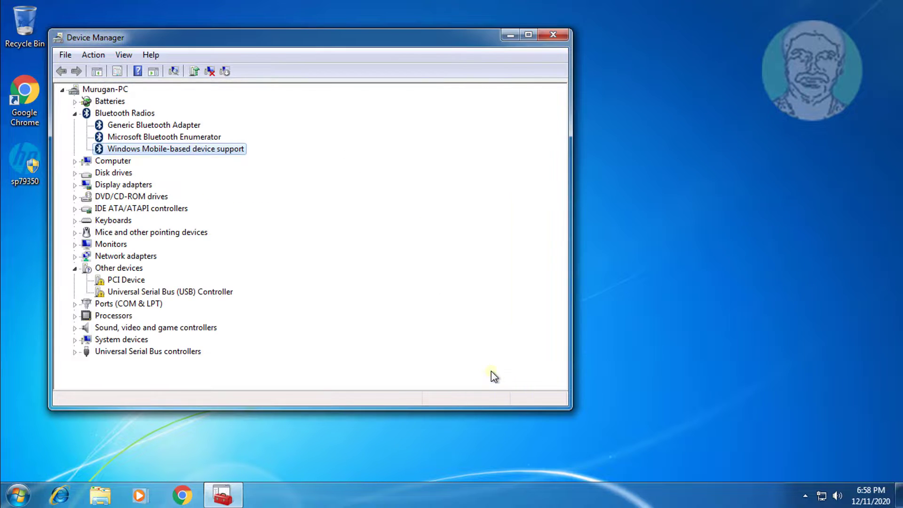